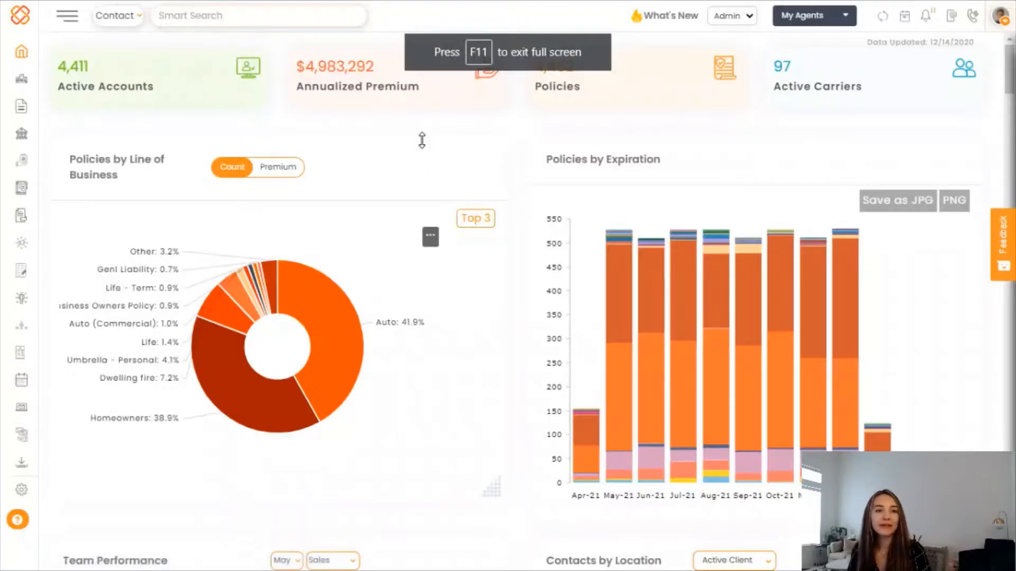
{"action": "mouse_move", "coordinate": [459, 129]}
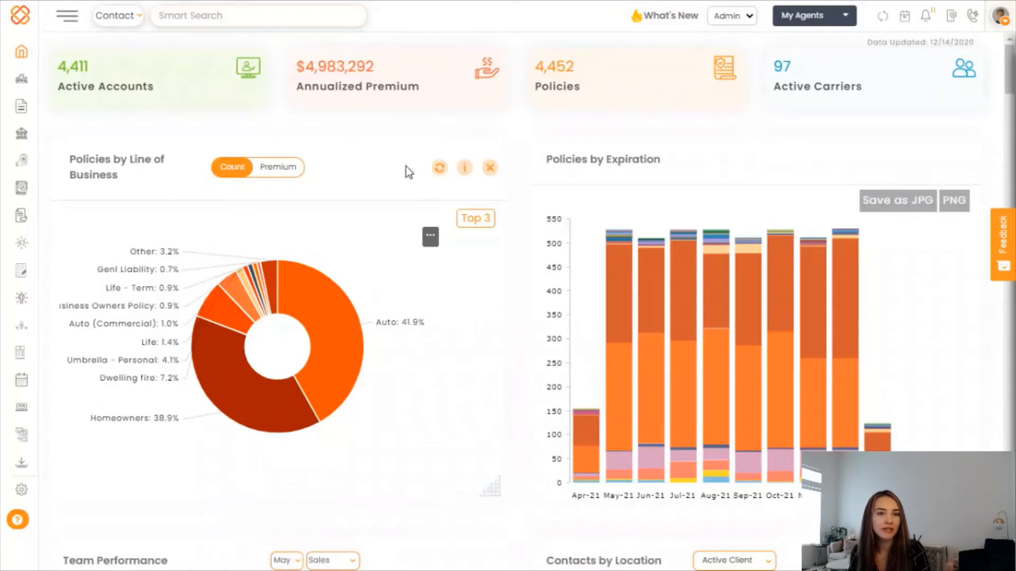
Step: Go from the dashboard to the Forms page via the side navigation
{"action": "left_click", "coordinate": [66, 16]}
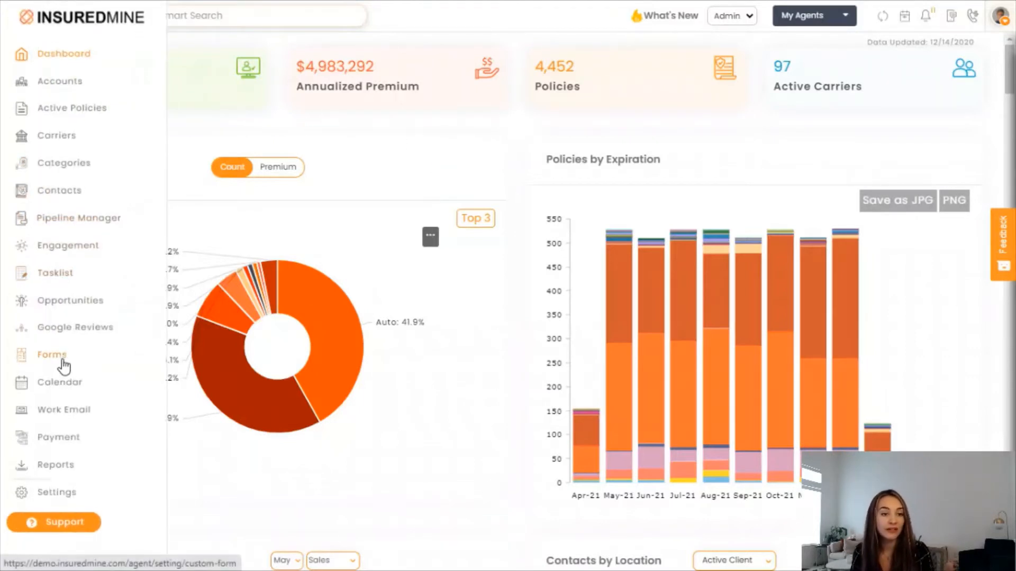
{"action": "left_click", "coordinate": [51, 355]}
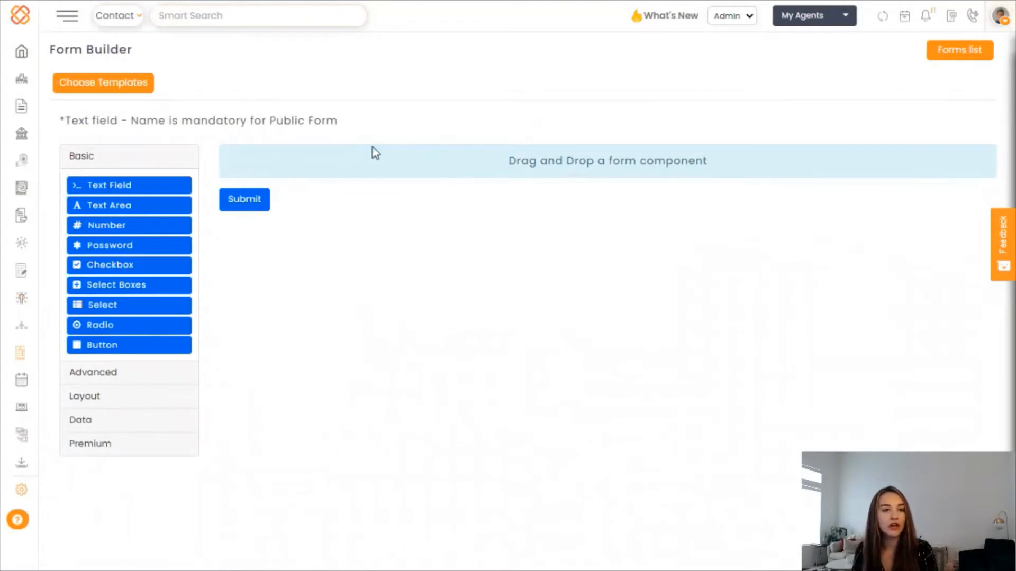
Step: Place a Text Field component on the empty form, bringing up its settings dialog
{"action": "left_click", "coordinate": [103, 82]}
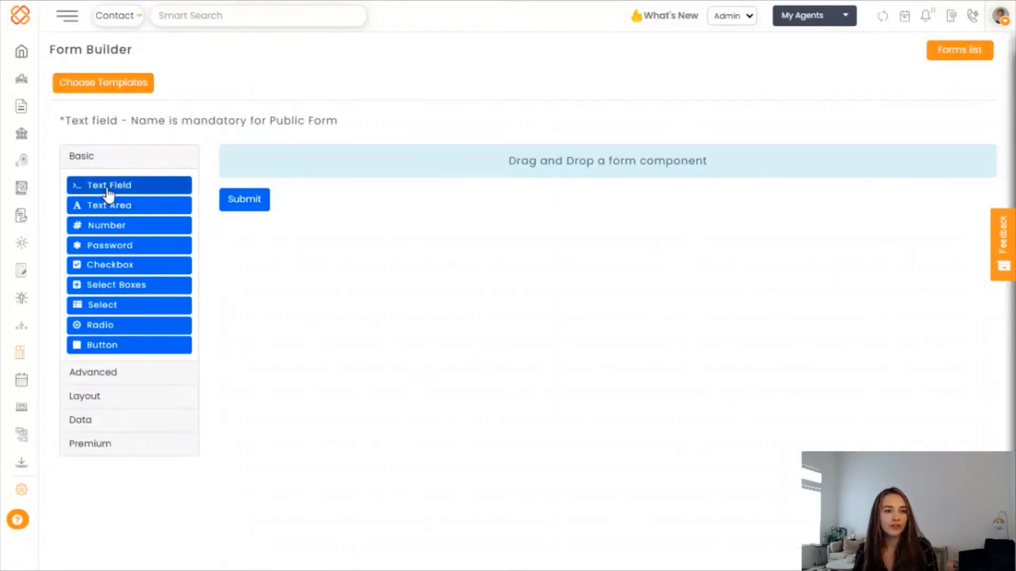
{"action": "left_click", "coordinate": [108, 184]}
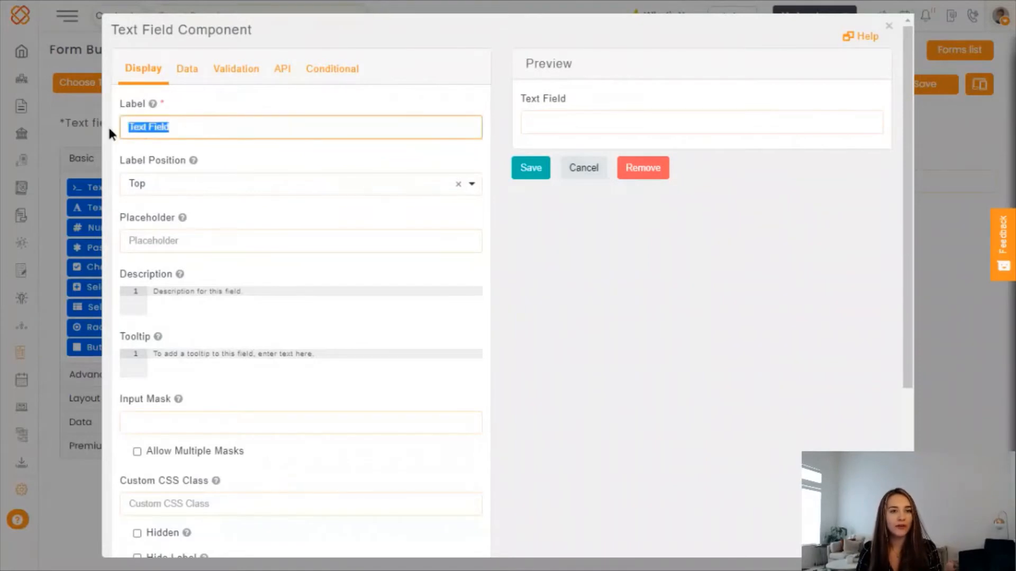
Step: Label the field 'Name', try left-aligned label positions, and settle on Top
{"action": "type", "text": "N"}
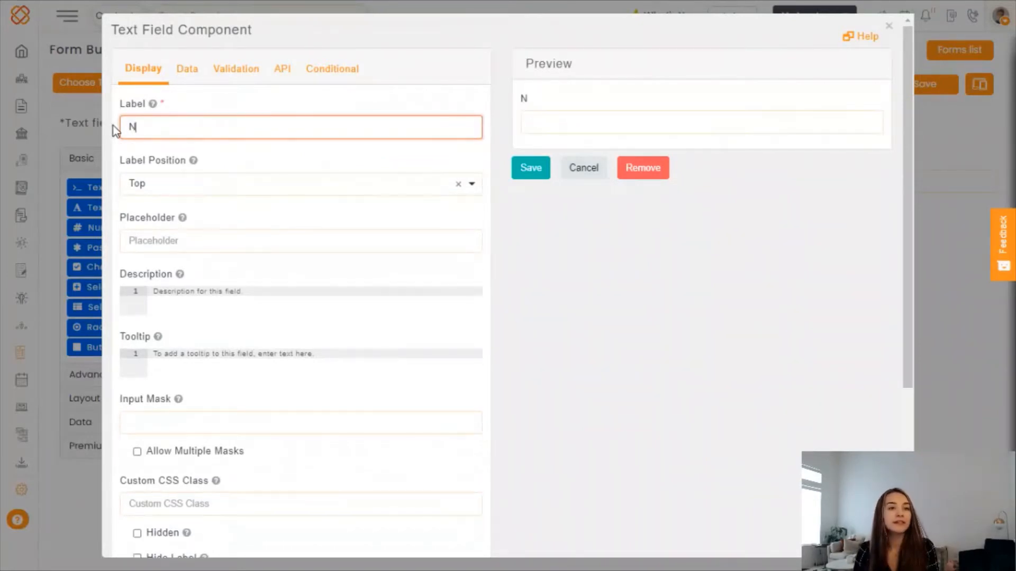
{"action": "type", "text": "ame"}
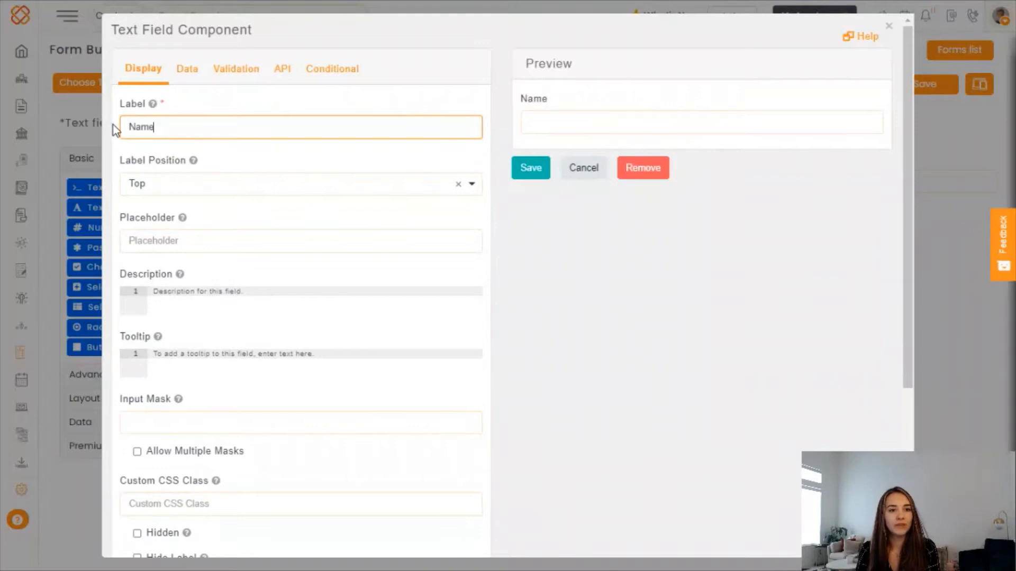
{"action": "left_click", "coordinate": [300, 183]}
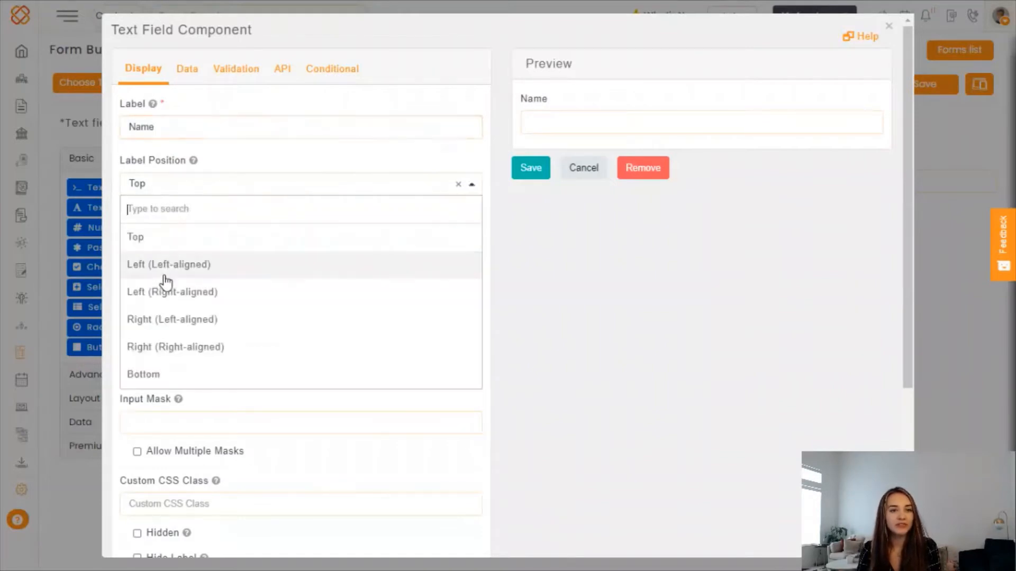
{"action": "left_click", "coordinate": [168, 264]}
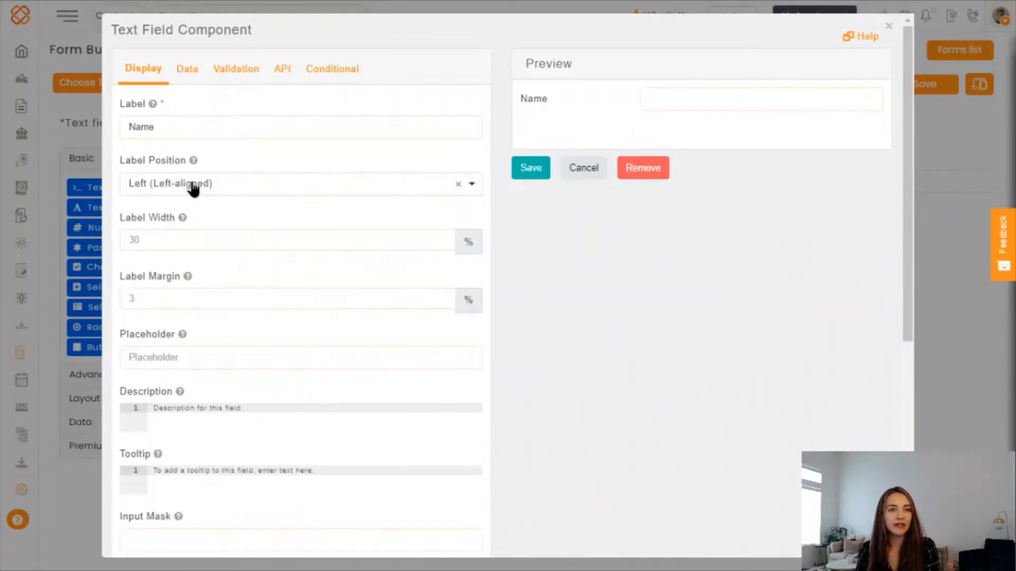
{"action": "left_click", "coordinate": [300, 183]}
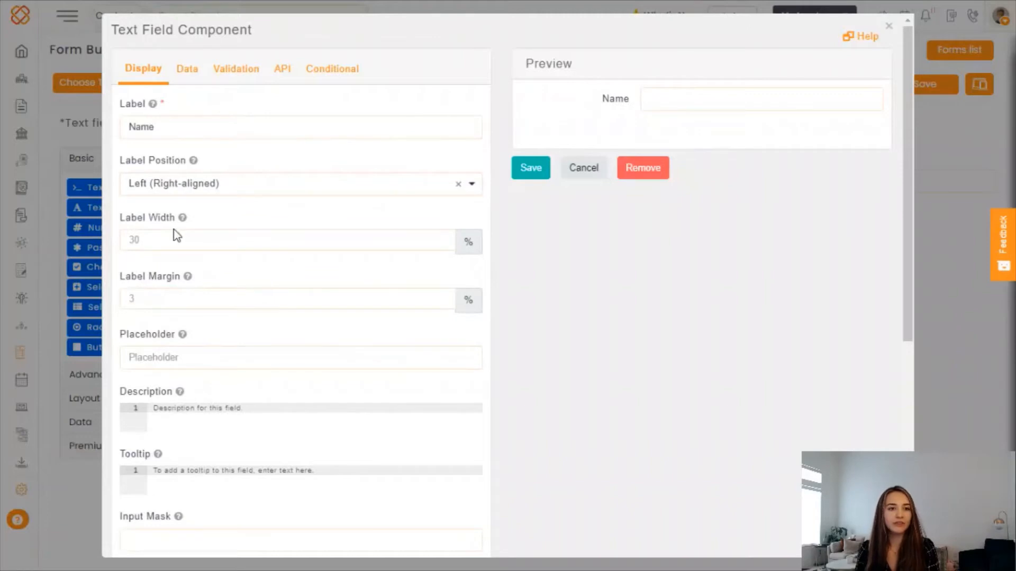
{"action": "left_click", "coordinate": [300, 183]}
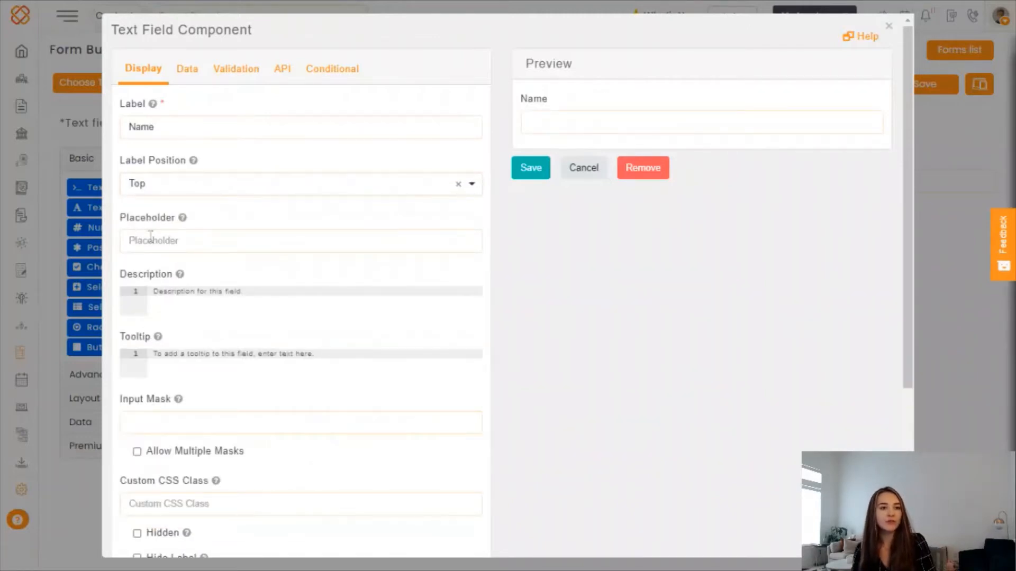
{"action": "left_click", "coordinate": [300, 240]}
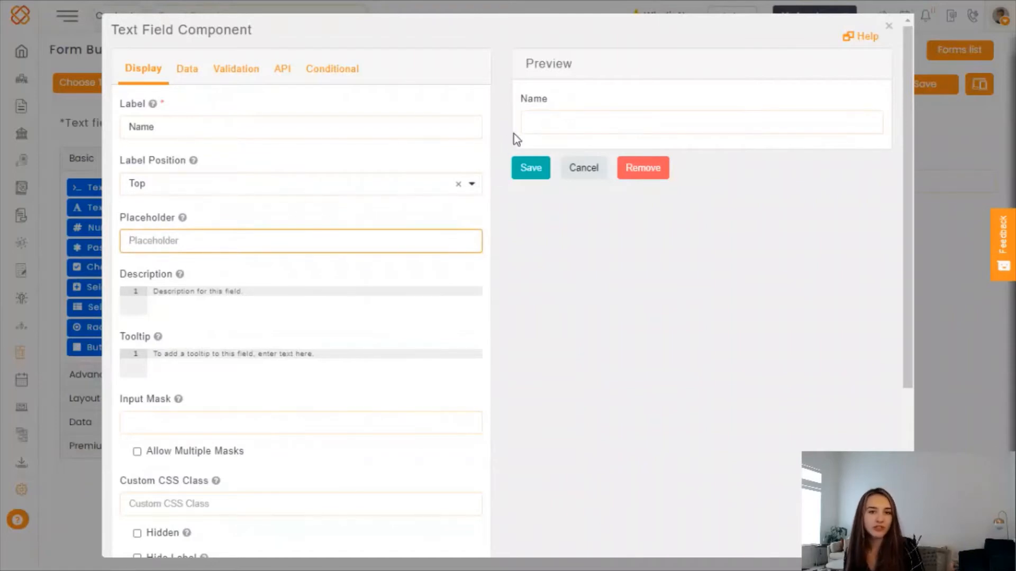
Step: Set placeholder 'First Name', description 'Testing Name' and tooltip 'This means first name'
{"action": "type", "text": "First Name"}
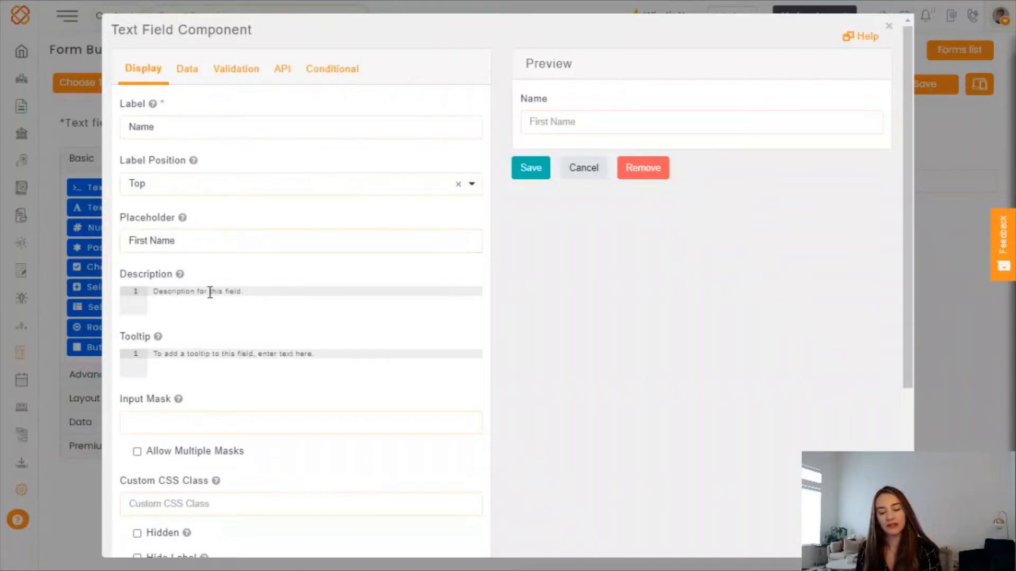
{"action": "type", "text": "Testing"}
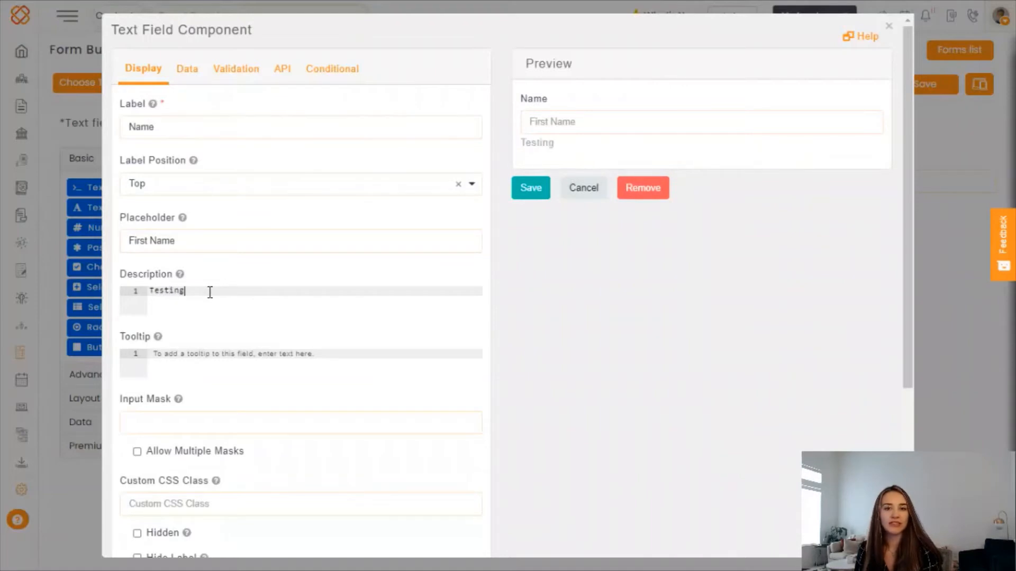
{"action": "type", "text": "Name"}
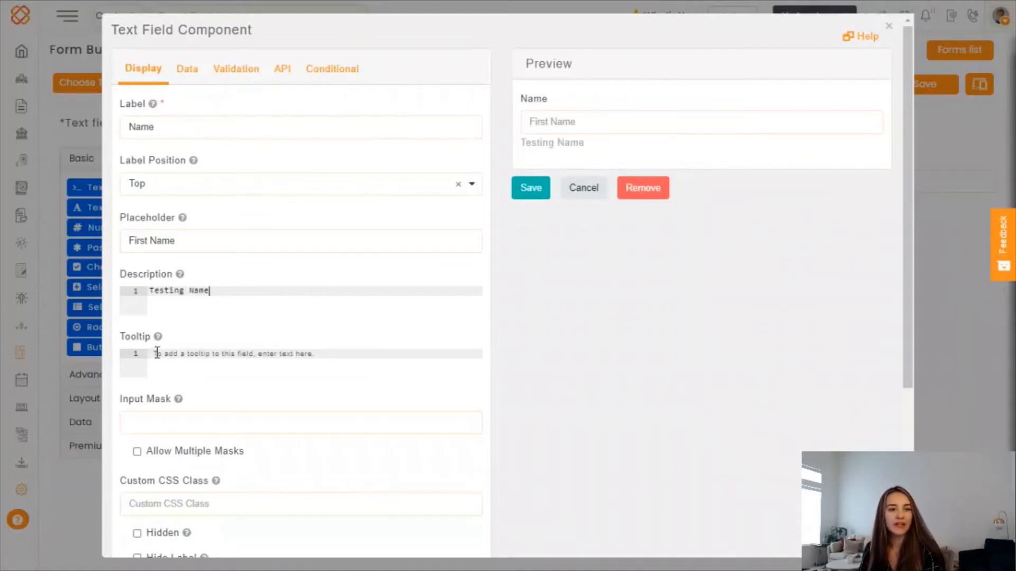
{"action": "mouse_move", "coordinate": [214, 343]}
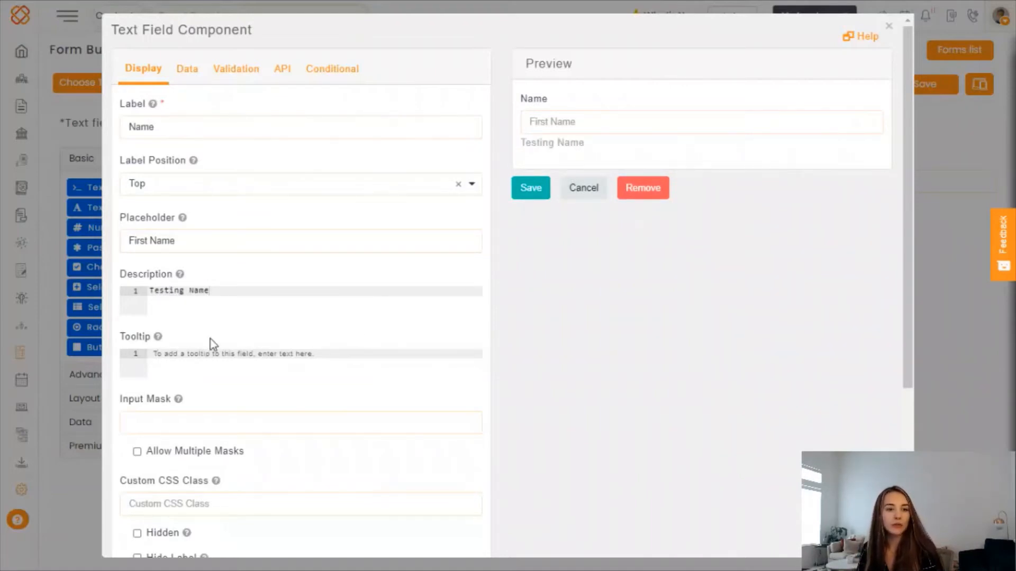
{"action": "left_click", "coordinate": [233, 353]}
{"action": "type", "text": "T"}
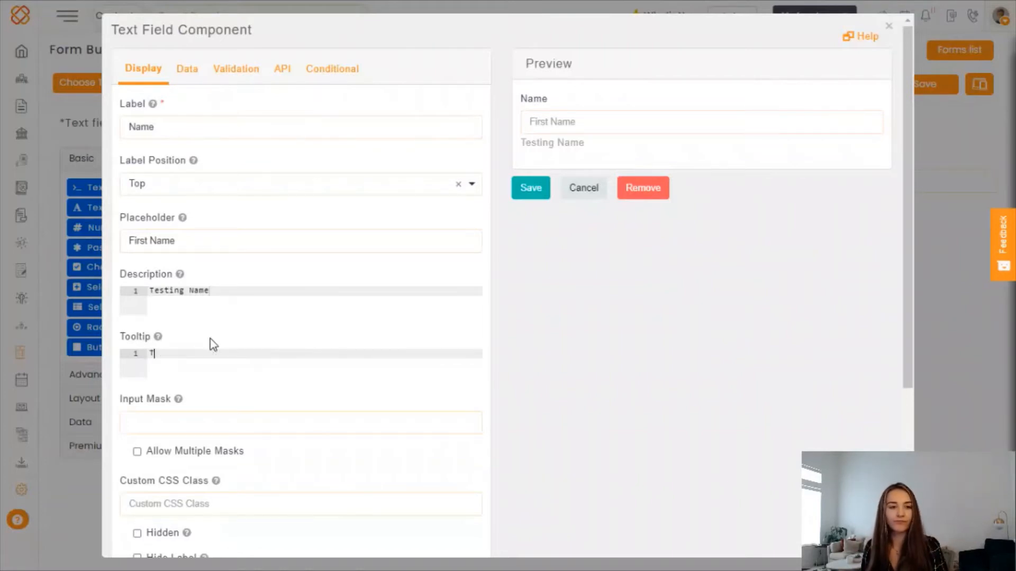
{"action": "type", "text": "his means firs"}
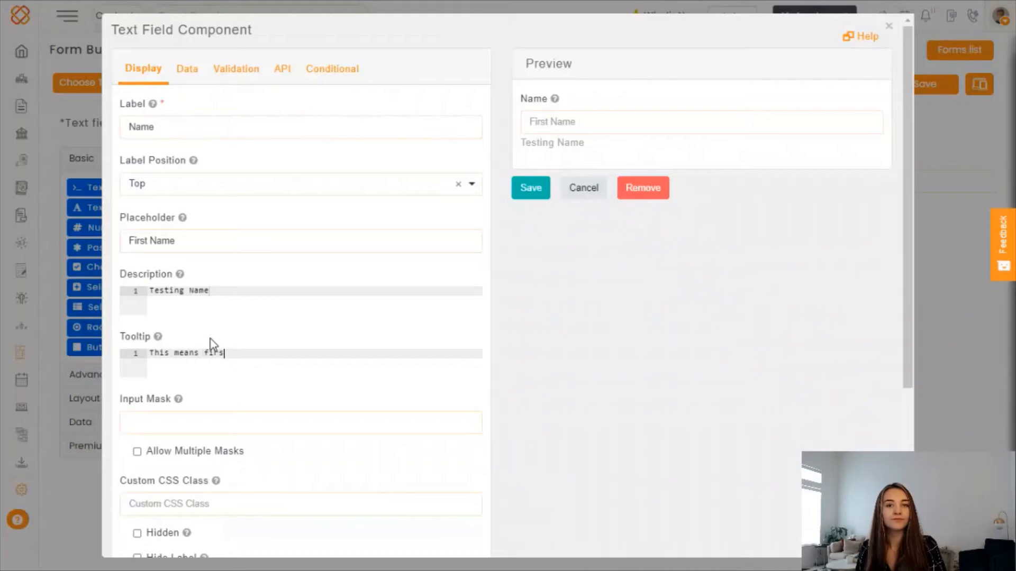
{"action": "type", "text": "t name"}
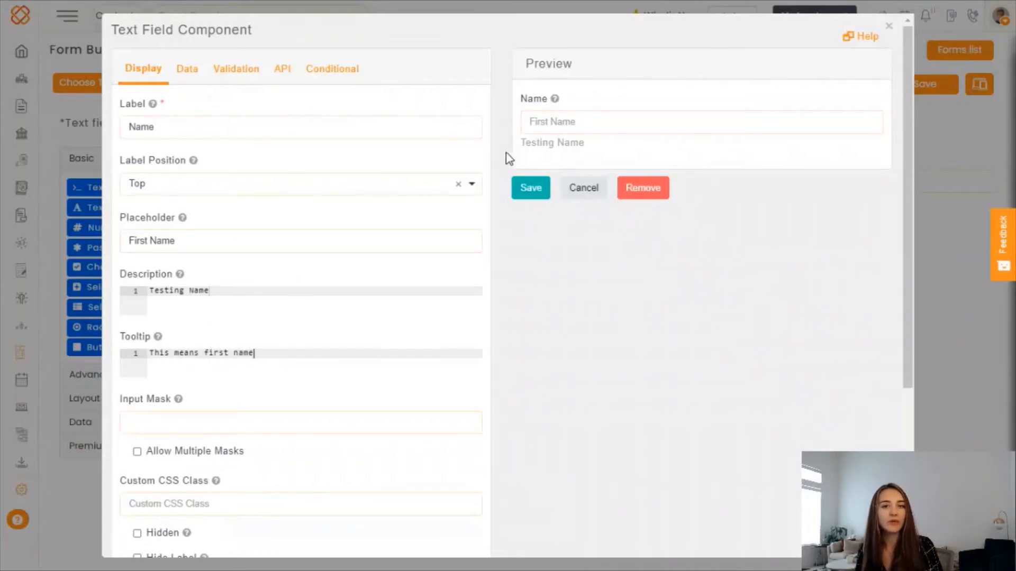
{"action": "mouse_move", "coordinate": [555, 98]}
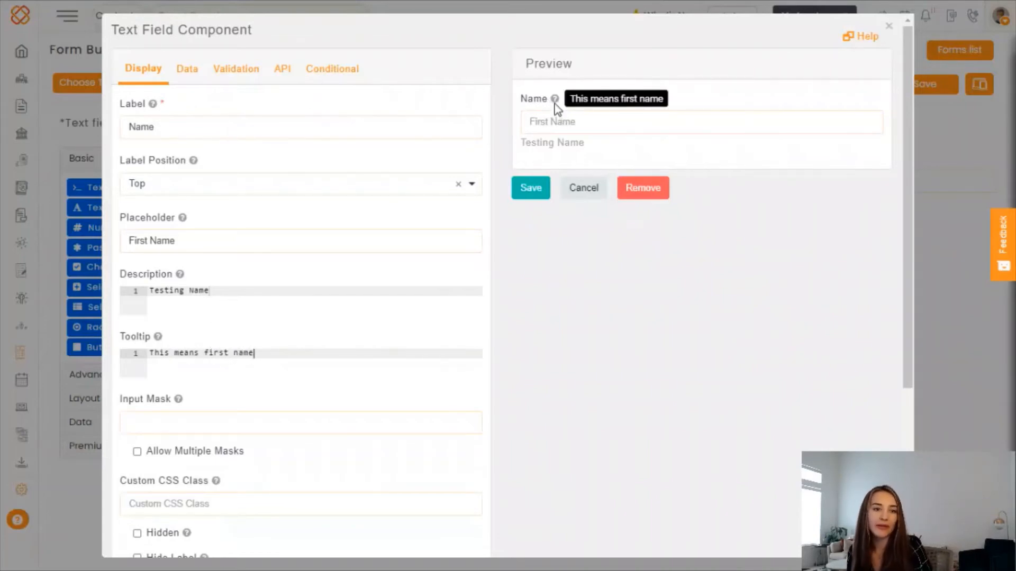
{"action": "mouse_move", "coordinate": [236, 69]}
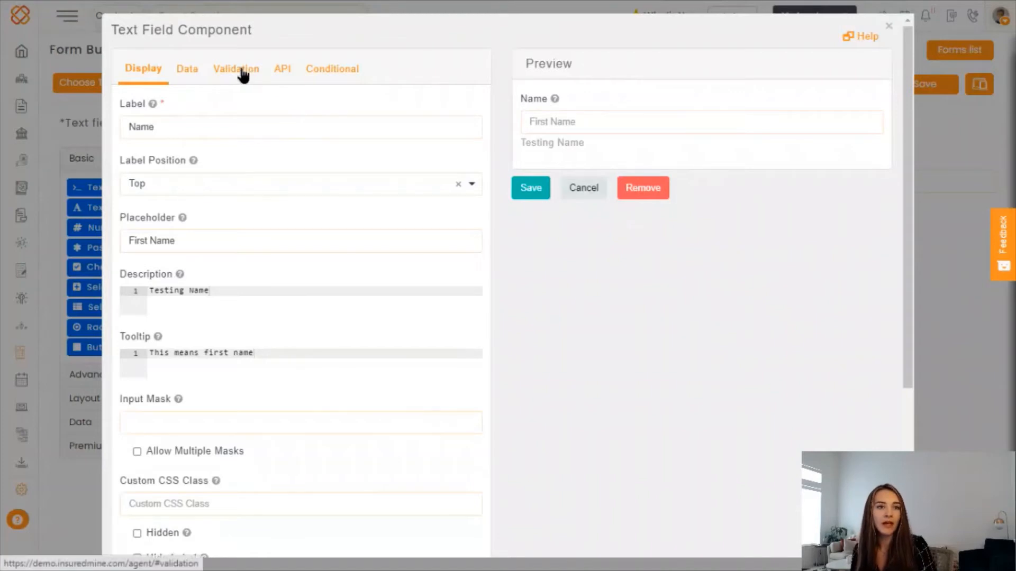
Step: Mark the Name field Required under Validation and save it onto the form
{"action": "left_click", "coordinate": [236, 69]}
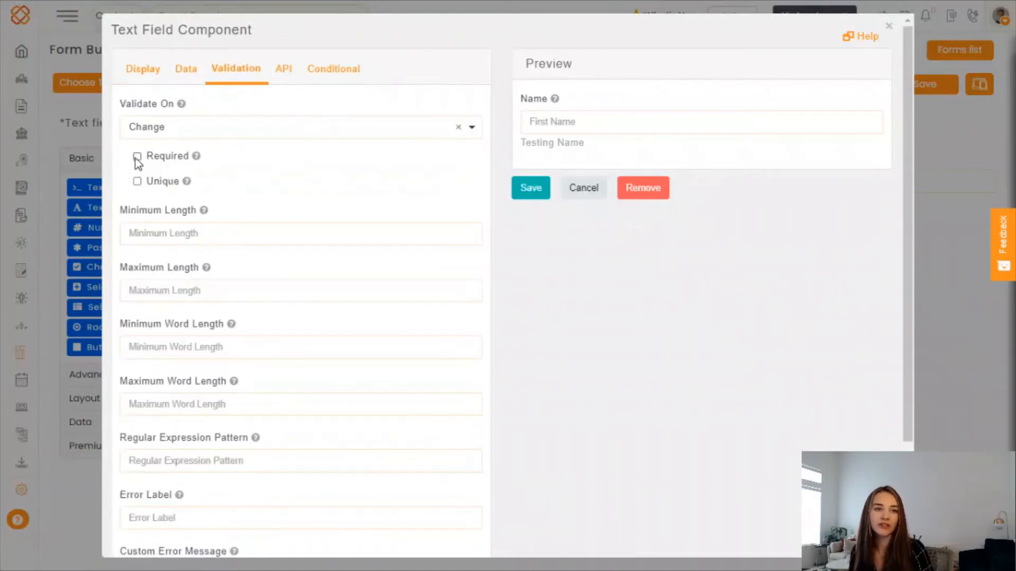
{"action": "left_click", "coordinate": [137, 156]}
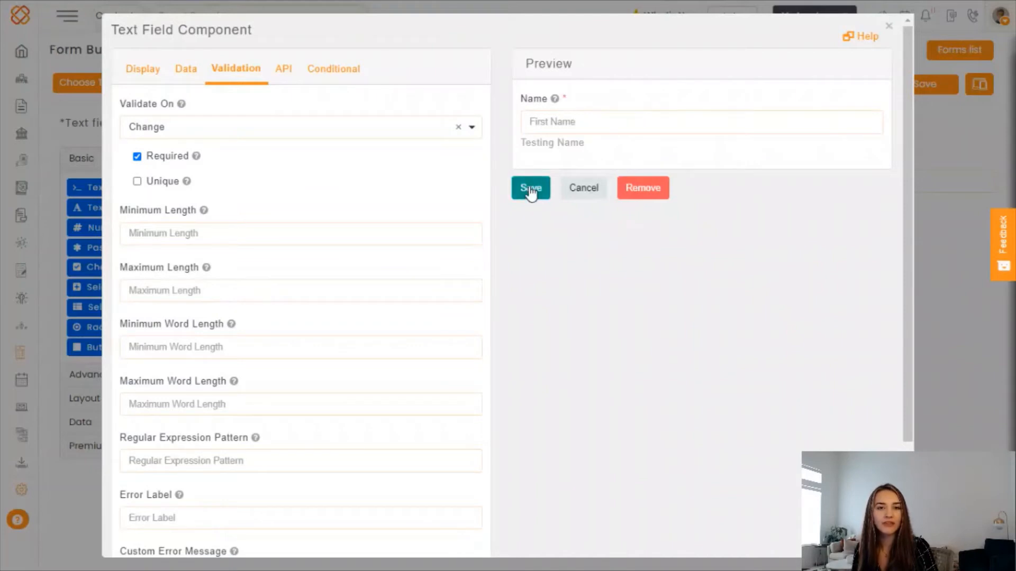
{"action": "left_click", "coordinate": [530, 189]}
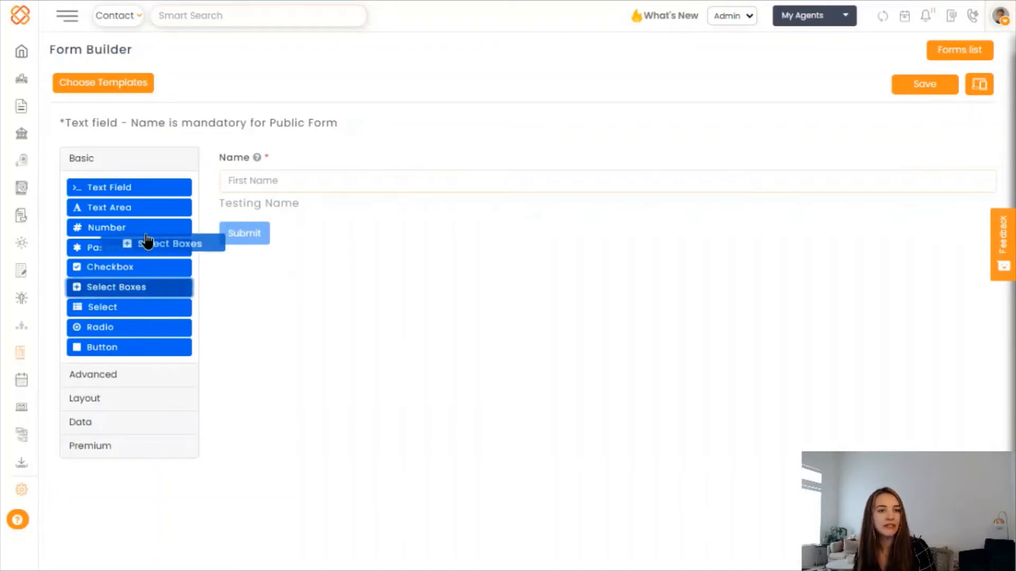
Step: Add a Select Boxes component labelled 'Home owner'
{"action": "left_click", "coordinate": [115, 287]}
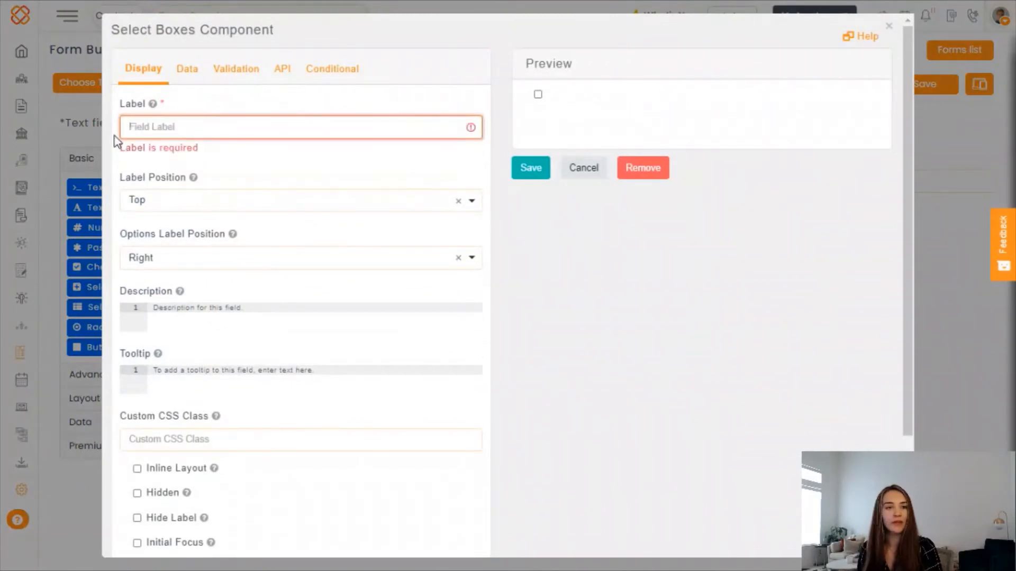
{"action": "type", "text": "Home own"}
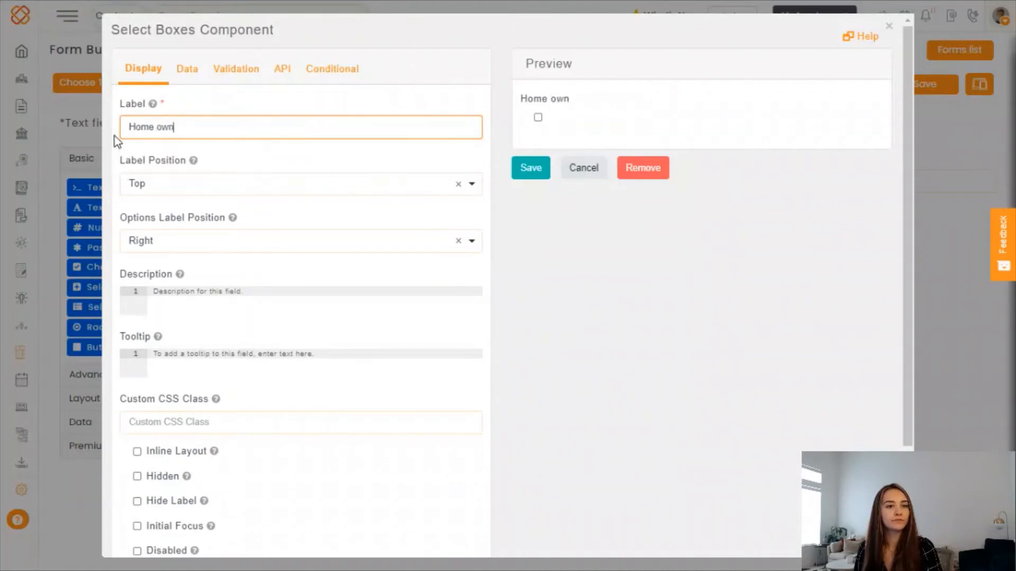
{"action": "type", "text": "er"}
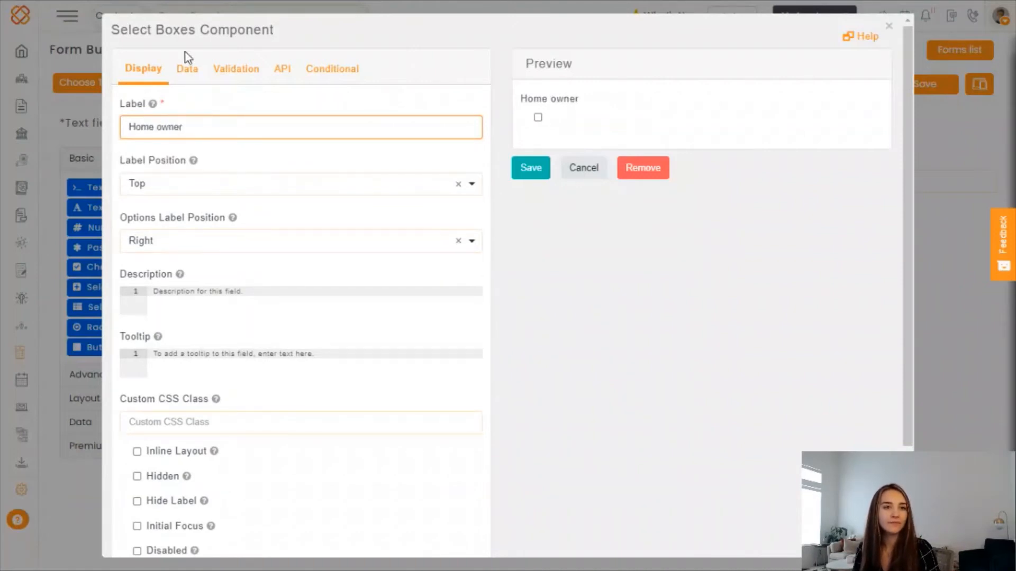
{"action": "left_click", "coordinate": [186, 69]}
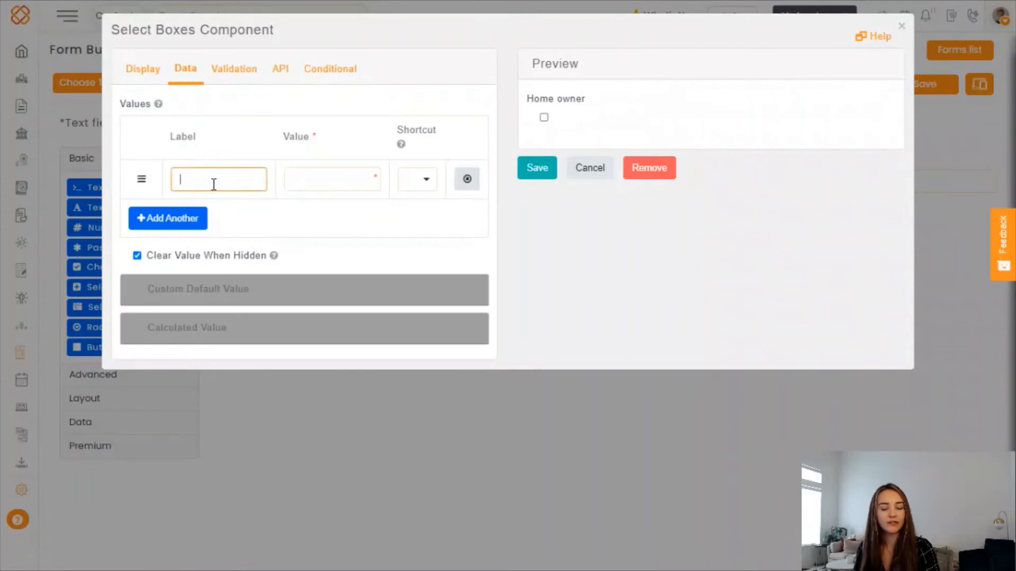
Step: Give it Yes and No answer options and save it below Name
{"action": "type", "text": "Yes"}
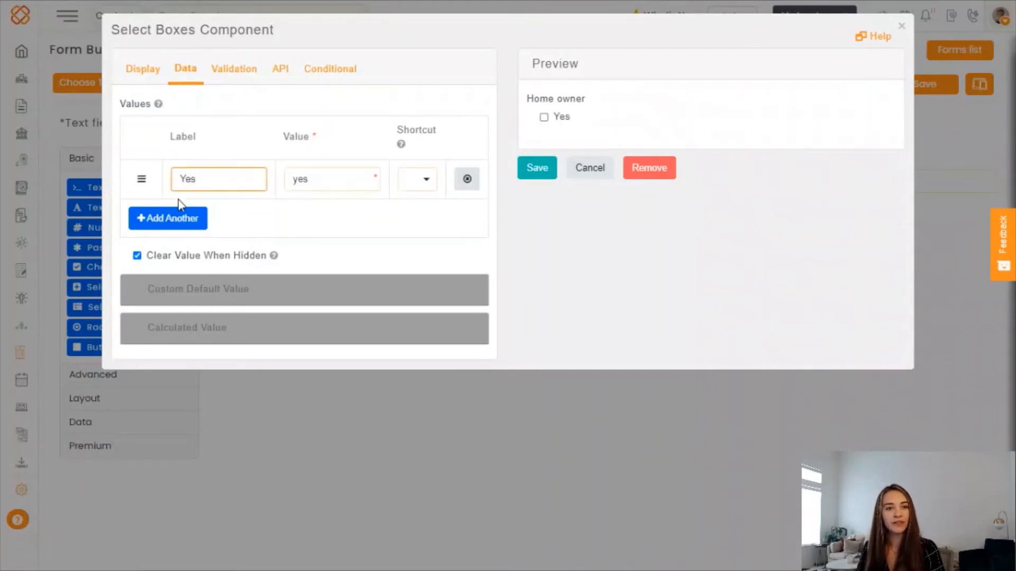
{"action": "left_click", "coordinate": [167, 218]}
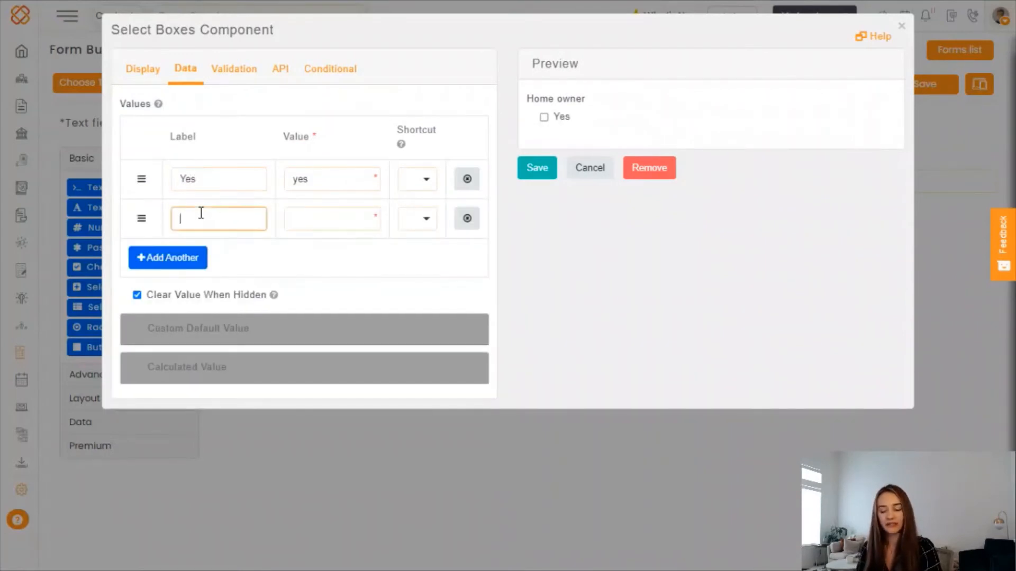
{"action": "type", "text": "No"}
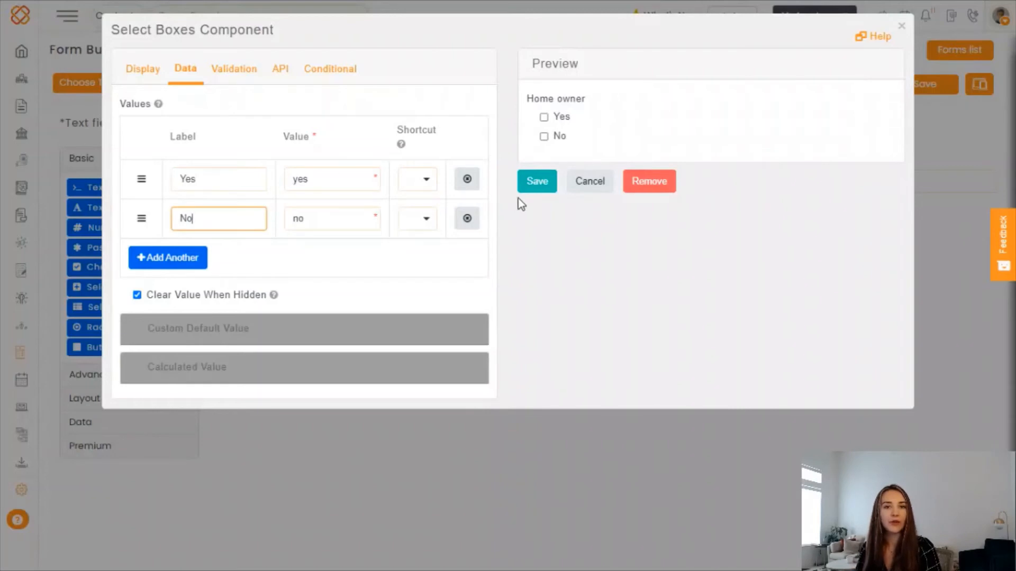
{"action": "left_click", "coordinate": [537, 181]}
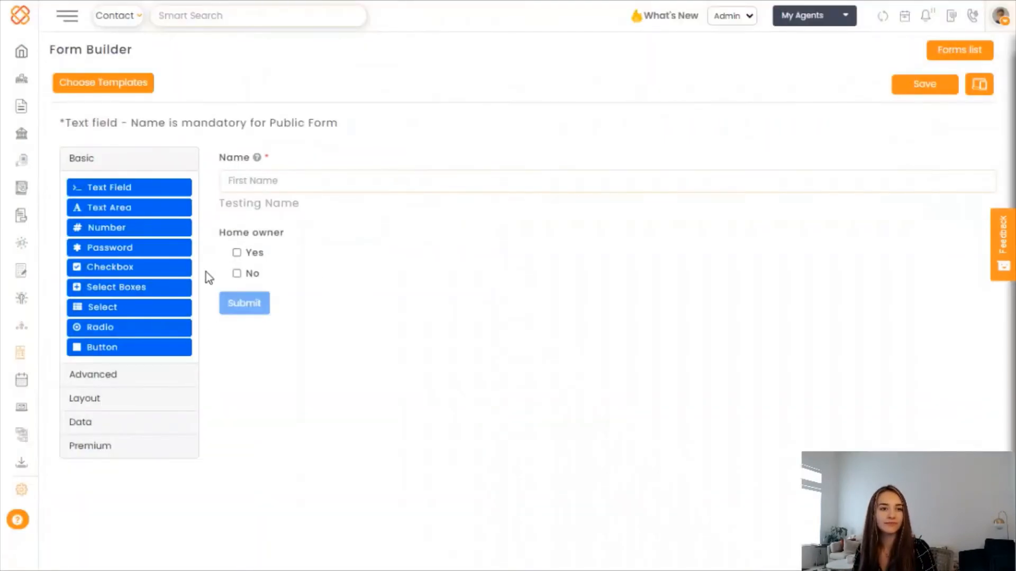
{"action": "mouse_move", "coordinate": [129, 267]}
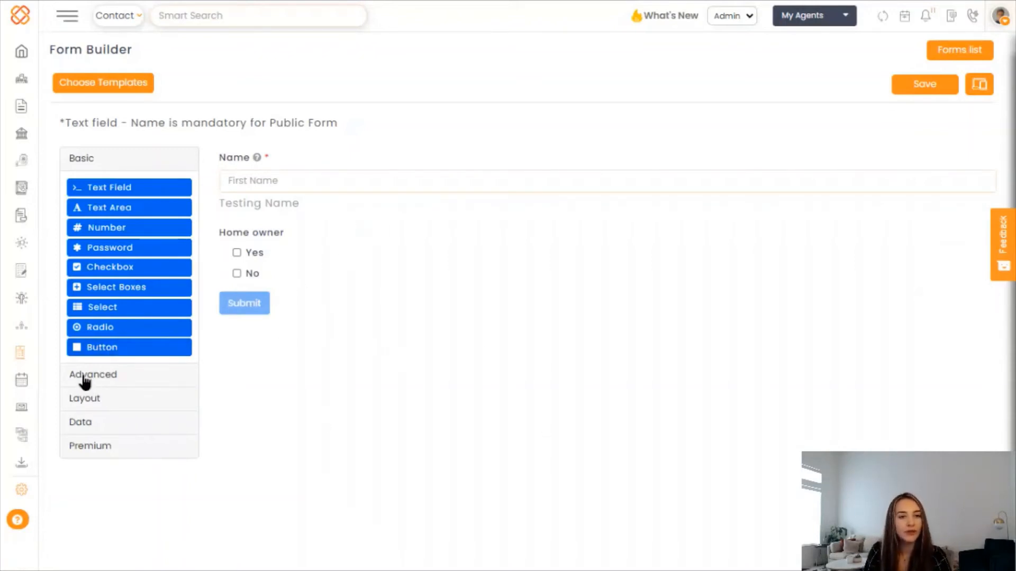
Step: Add a Phone Number field from Advanced below Home owner, keeping its default mask
{"action": "left_click", "coordinate": [93, 375]}
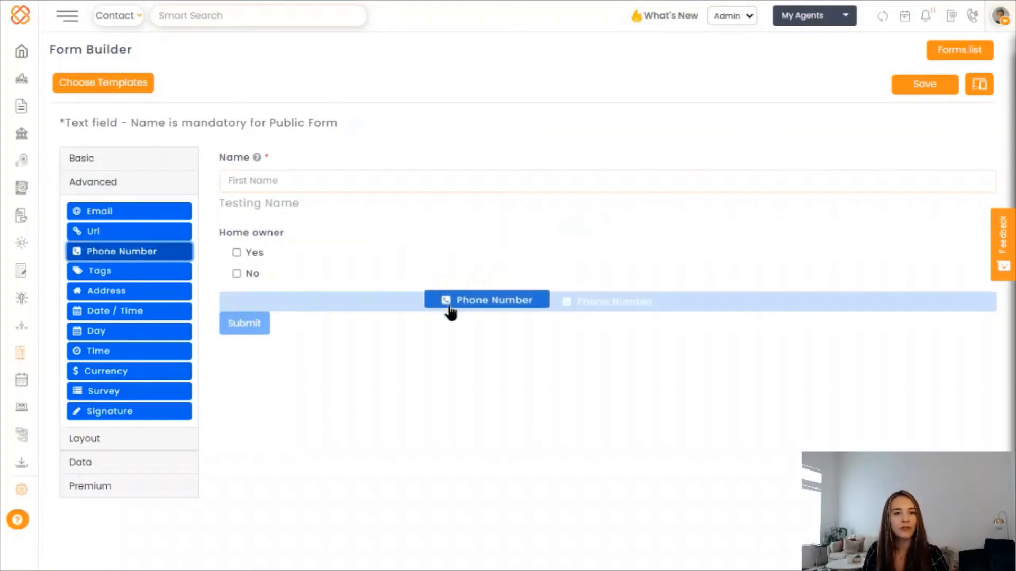
{"action": "left_click", "coordinate": [487, 299]}
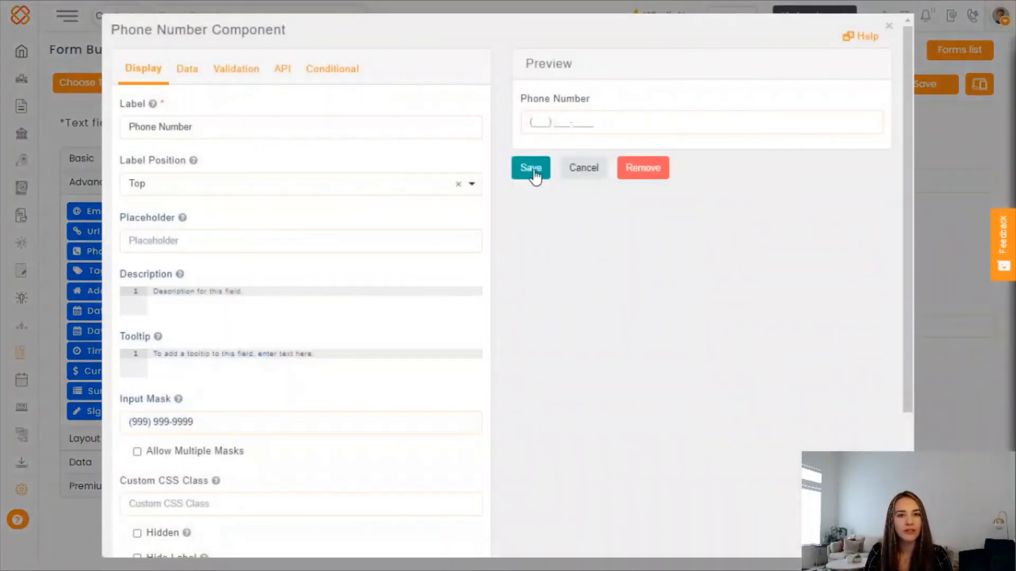
{"action": "left_click", "coordinate": [531, 167]}
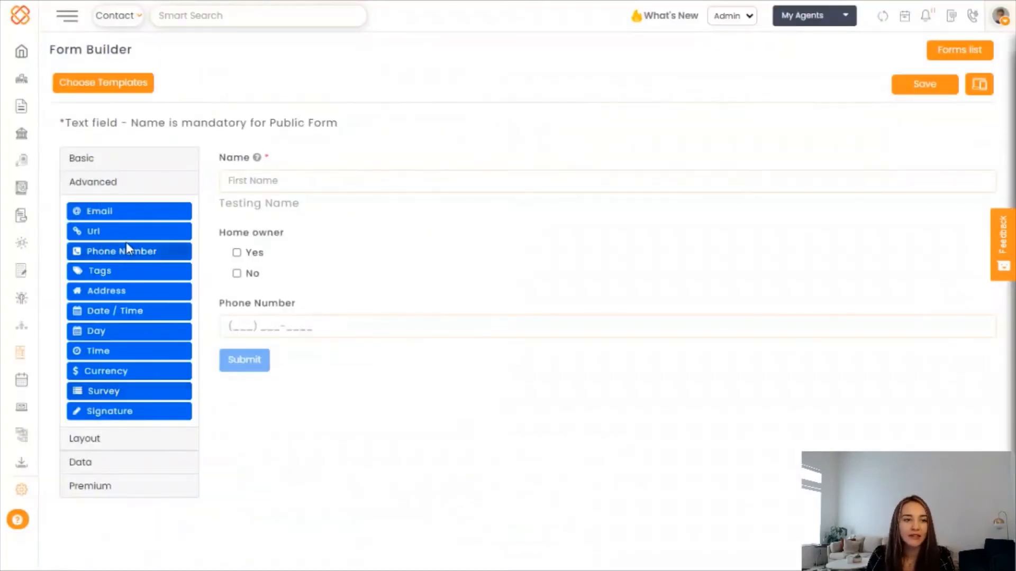
{"action": "mouse_move", "coordinate": [110, 216]}
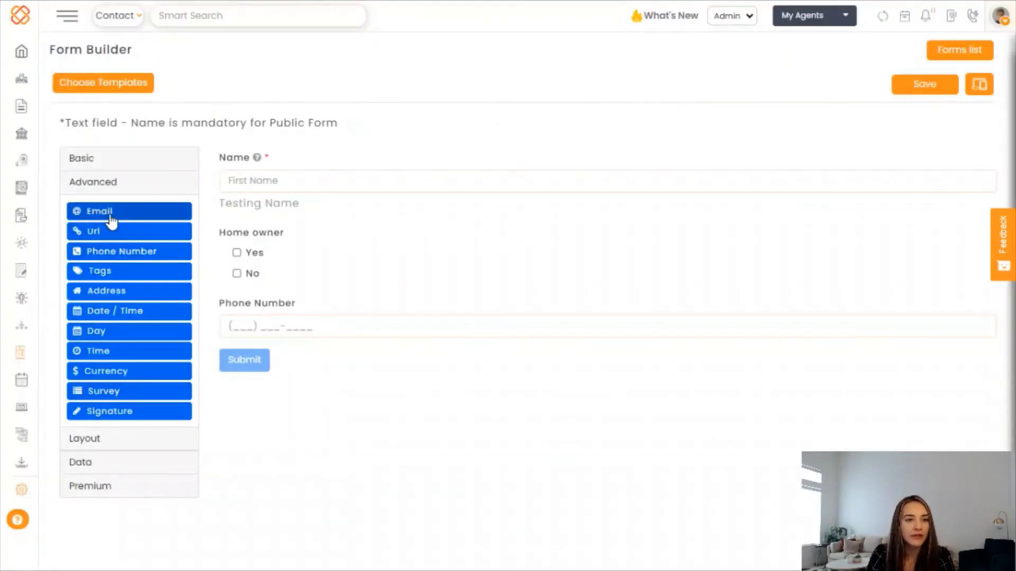
{"action": "mouse_move", "coordinate": [107, 291]}
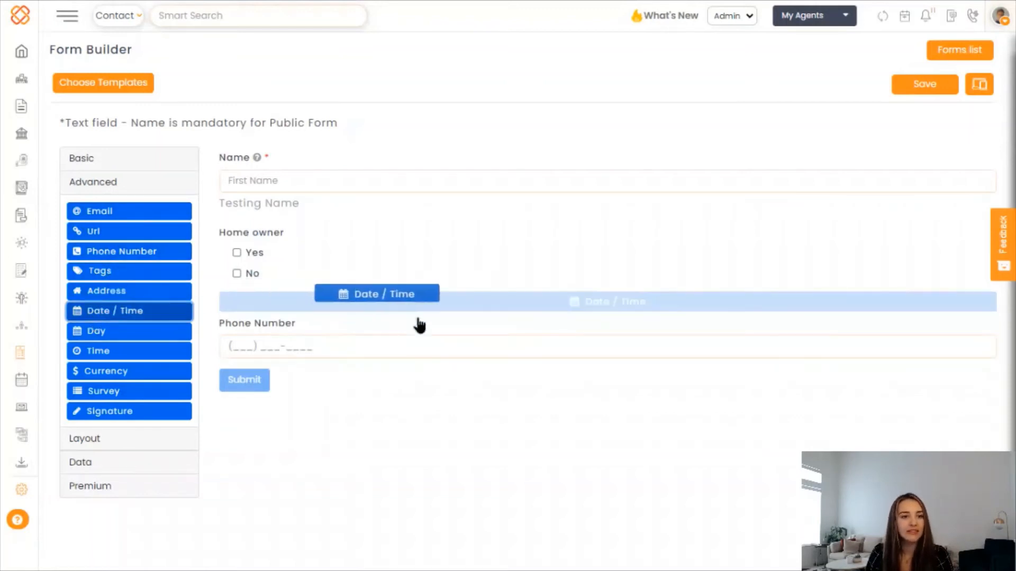
Step: Add a Date/Time field below Phone Number and test it by picking April 22
{"action": "left_click", "coordinate": [376, 293]}
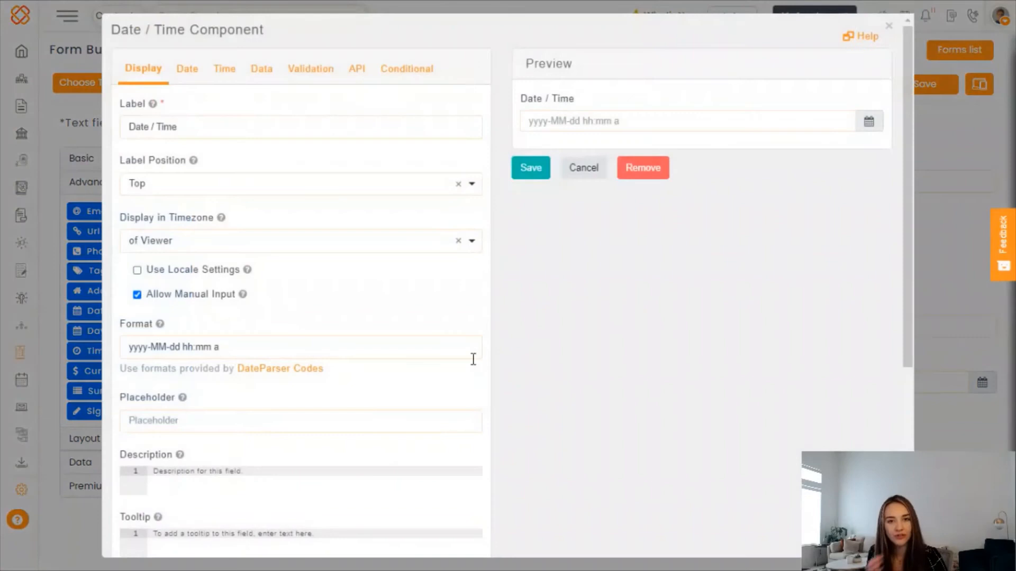
{"action": "mouse_move", "coordinate": [452, 284]}
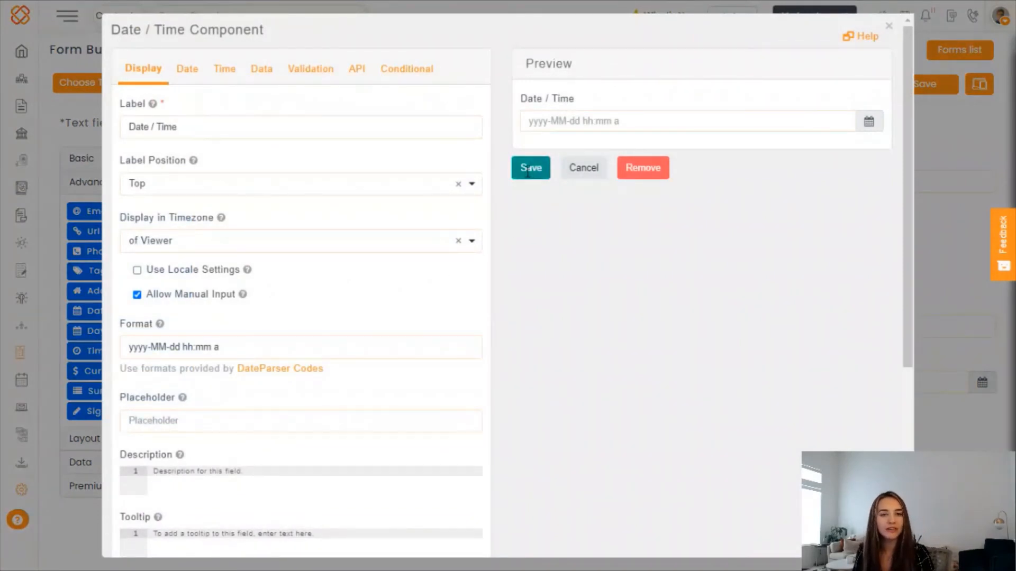
{"action": "left_click", "coordinate": [530, 168]}
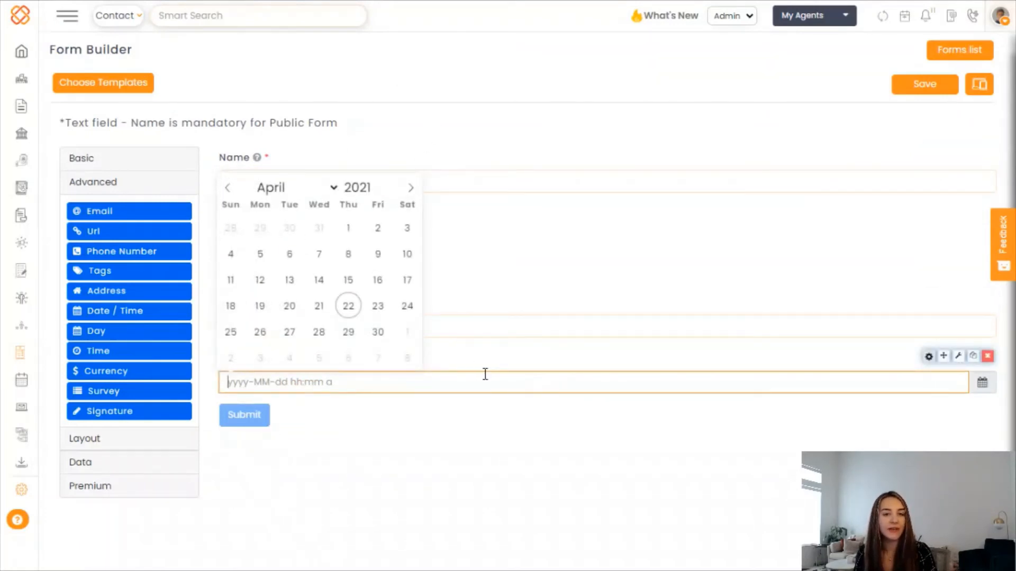
{"action": "left_click", "coordinate": [348, 305]}
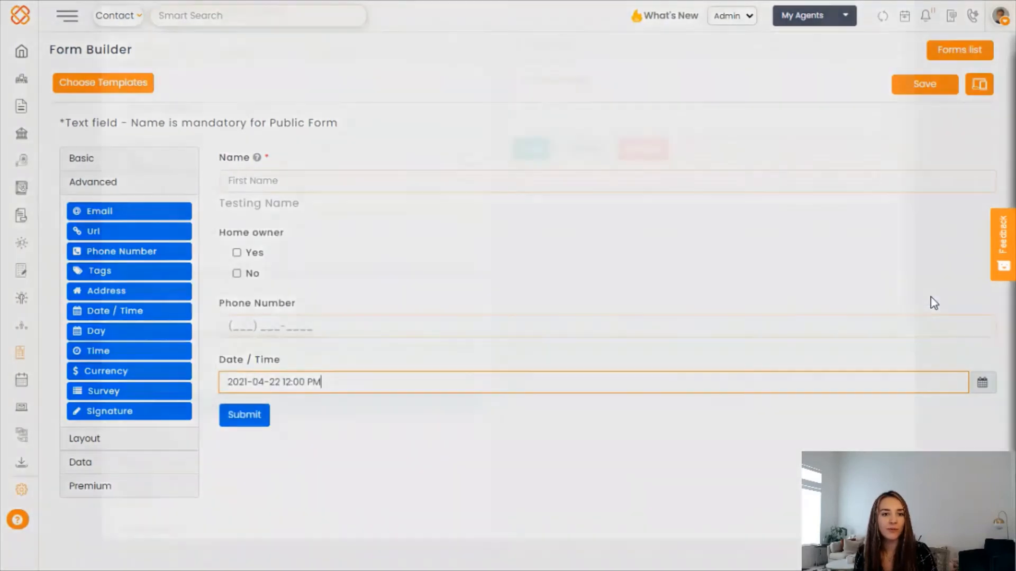
{"action": "left_click", "coordinate": [256, 317]}
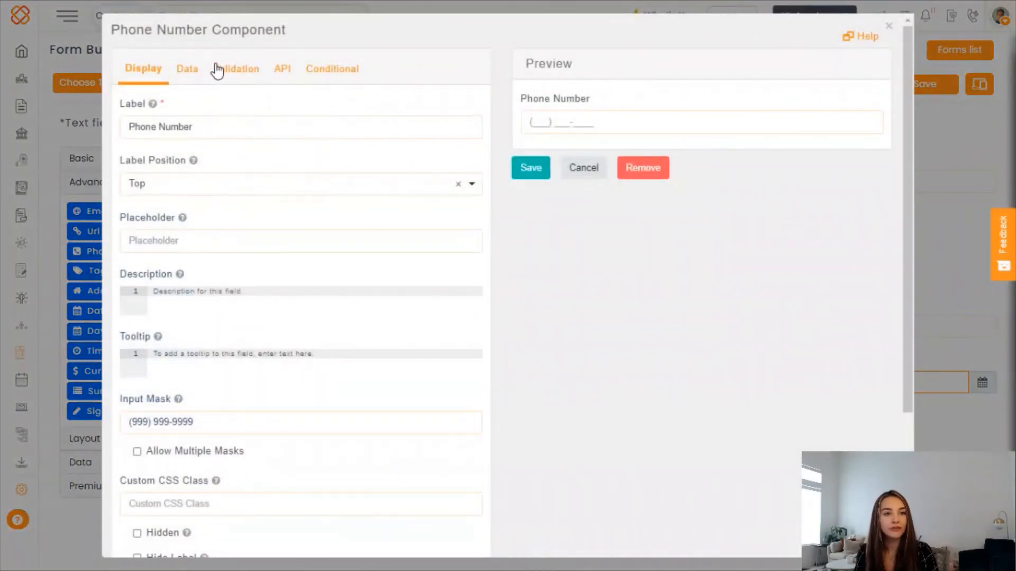
Step: Mark the Phone Number field Required under its Validation settings
{"action": "left_click", "coordinate": [236, 68]}
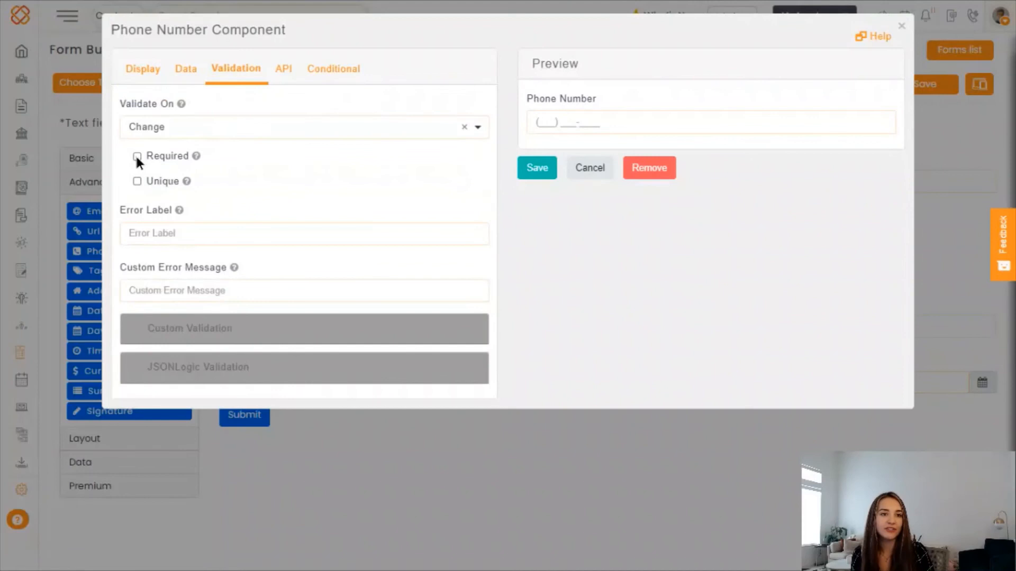
{"action": "left_click", "coordinate": [137, 157]}
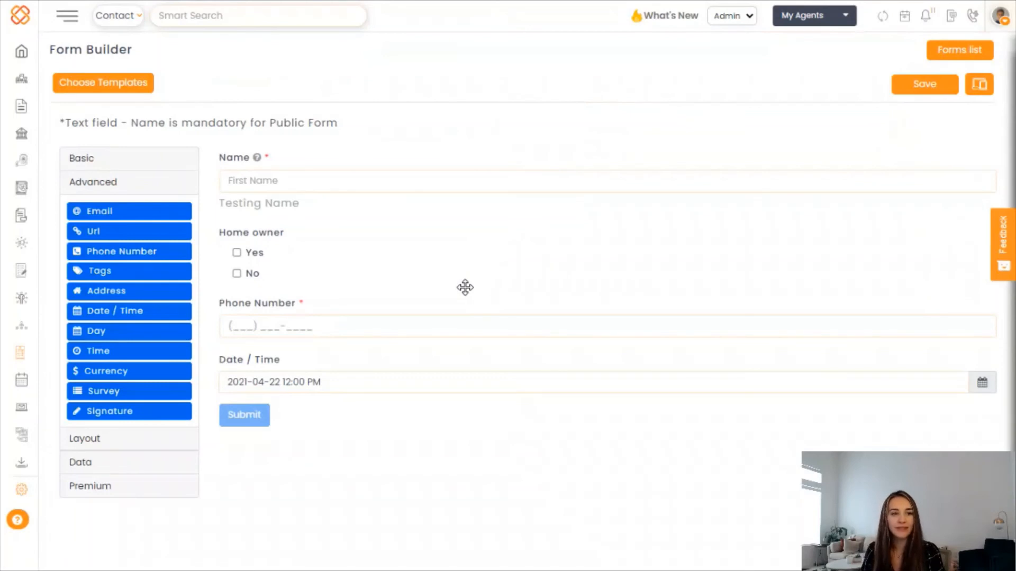
{"action": "mouse_move", "coordinate": [452, 285]}
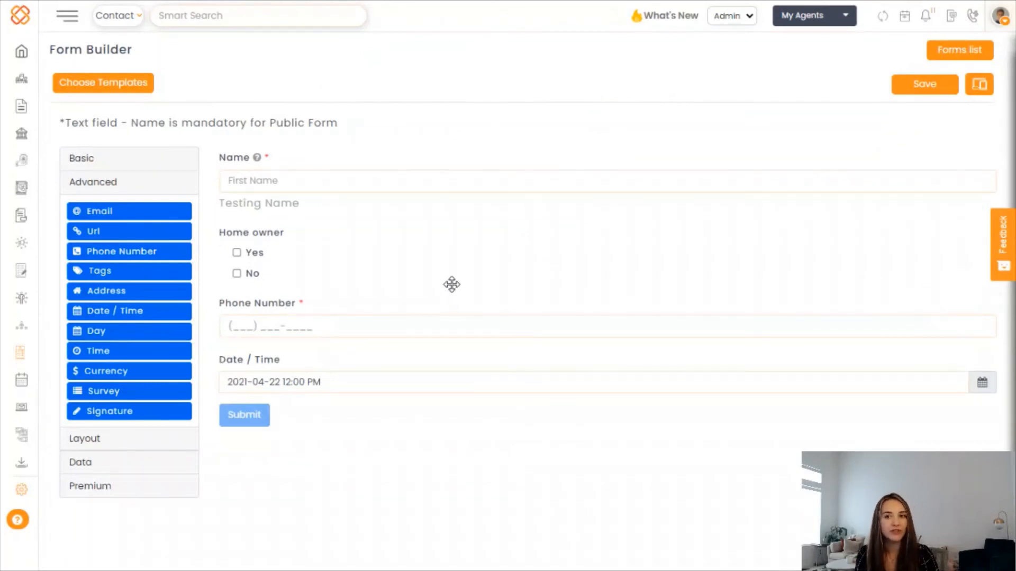
{"action": "mouse_move", "coordinate": [171, 93]}
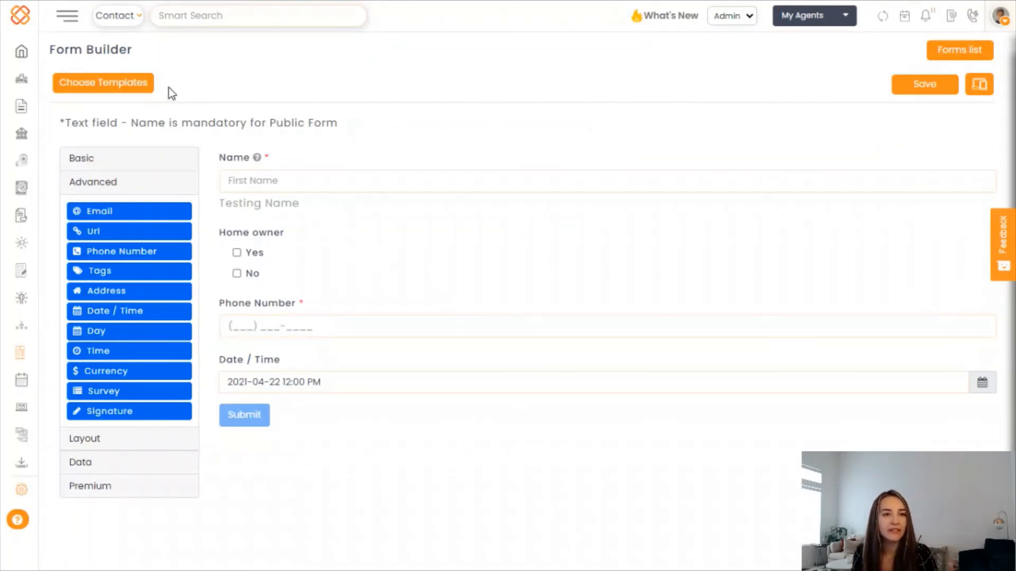
{"action": "mouse_move", "coordinate": [108, 85]}
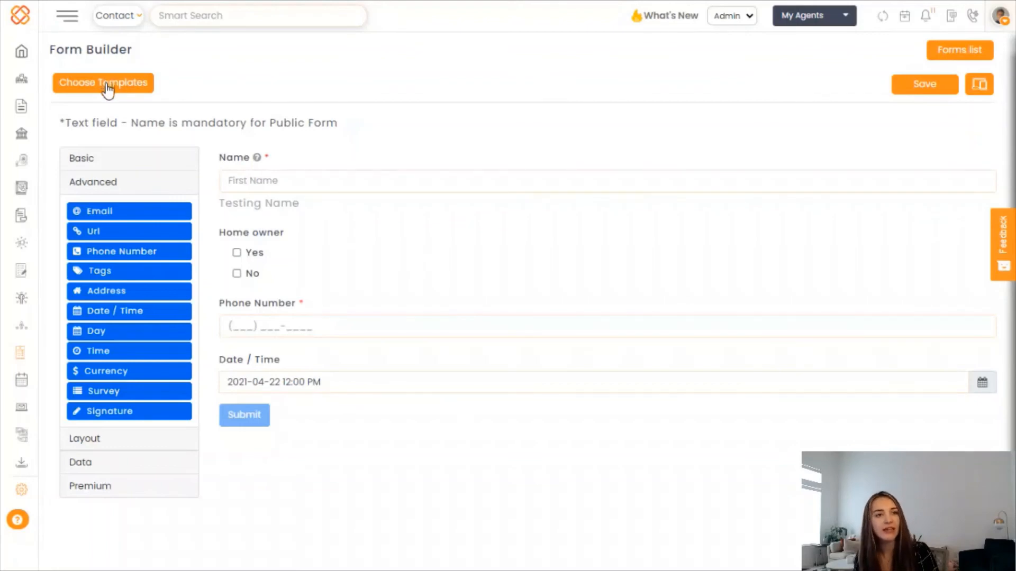
Step: Open Choose Templates and load the first Request Quotes template in the builder
{"action": "left_click", "coordinate": [102, 82]}
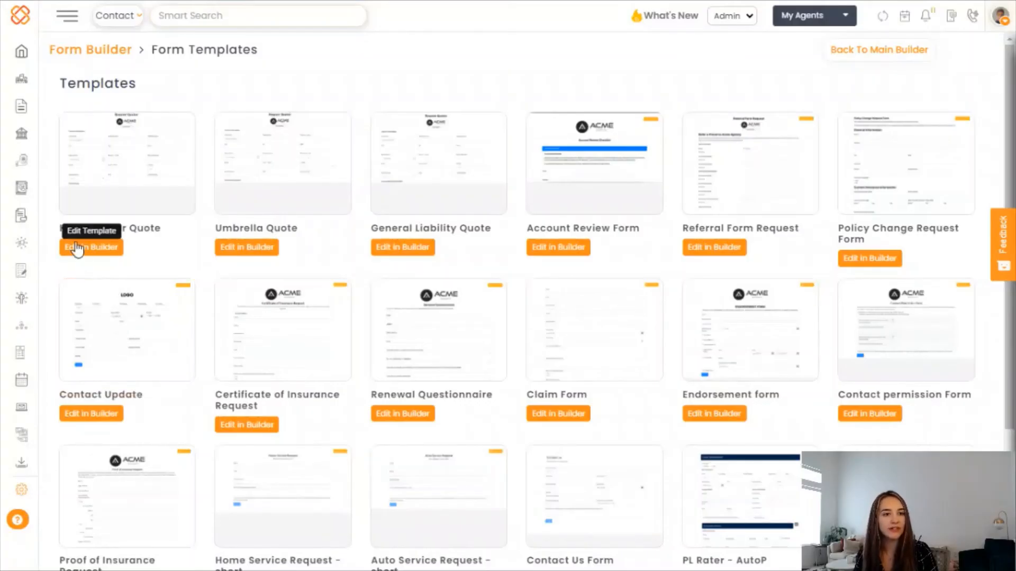
{"action": "left_click", "coordinate": [91, 248]}
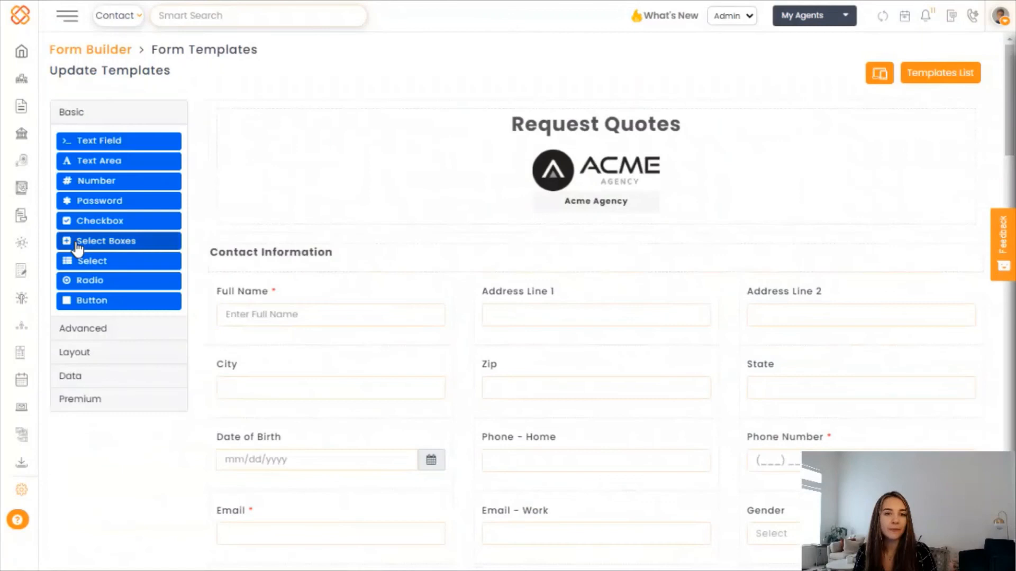
{"action": "mouse_move", "coordinate": [104, 141]}
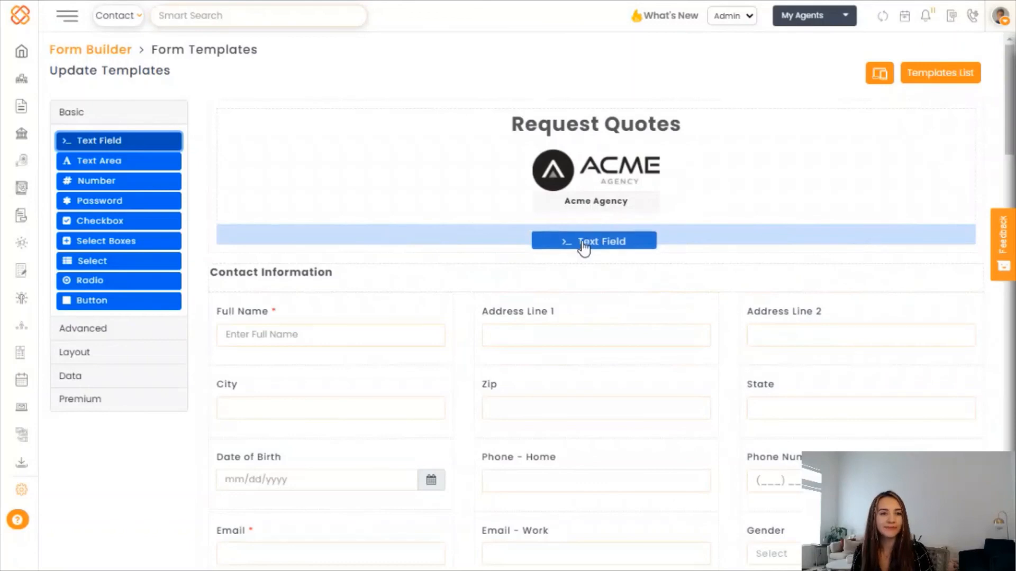
Step: Add a 'First Name' text field below the ACME Agency header and save it
{"action": "left_click", "coordinate": [593, 241]}
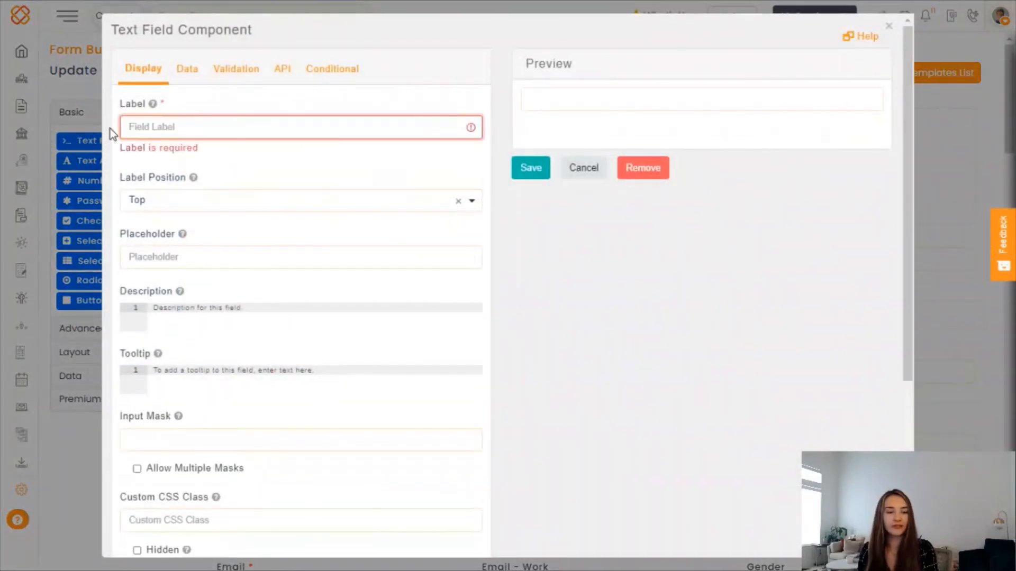
{"action": "type", "text": "First Name"}
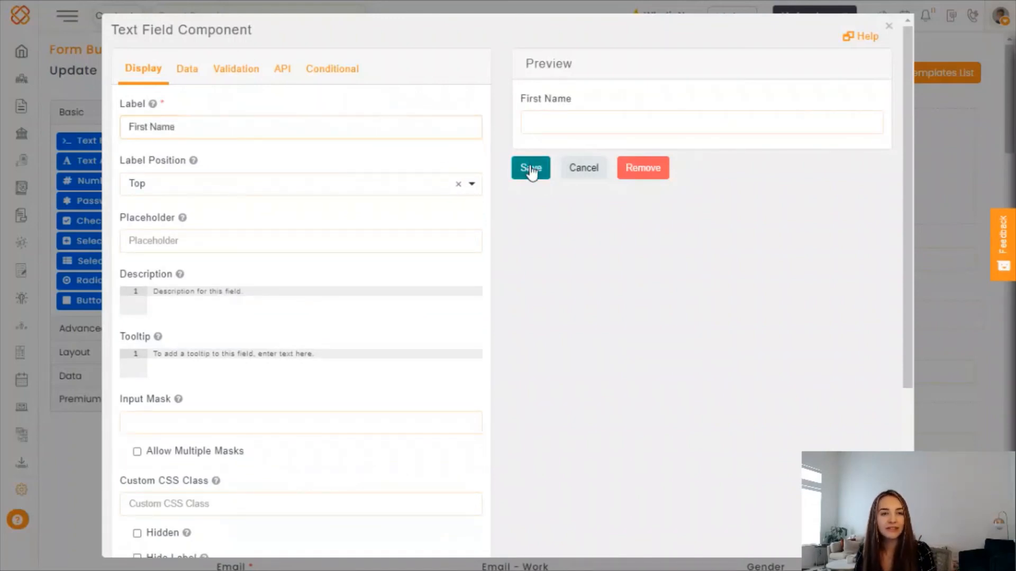
{"action": "left_click", "coordinate": [530, 167]}
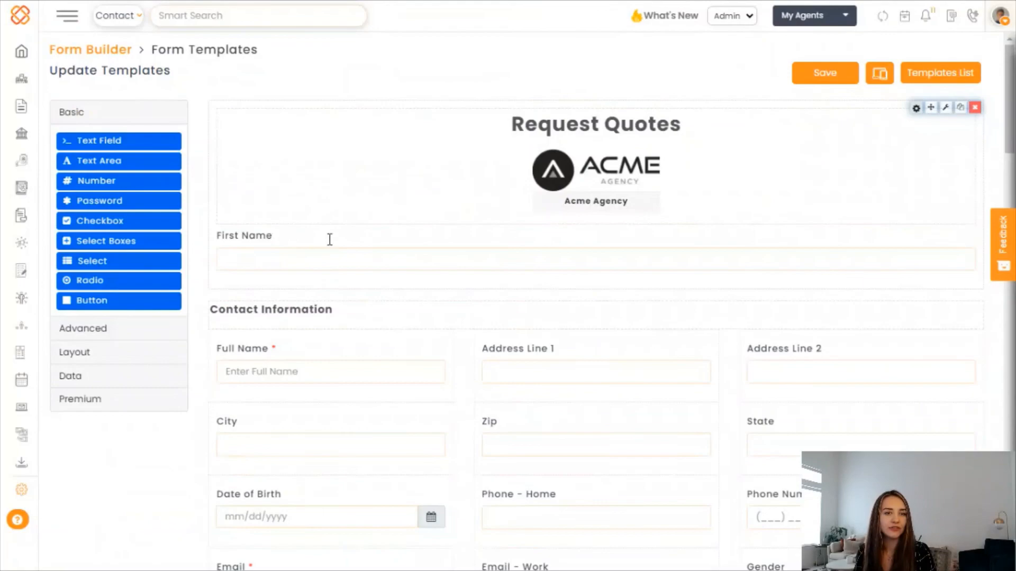